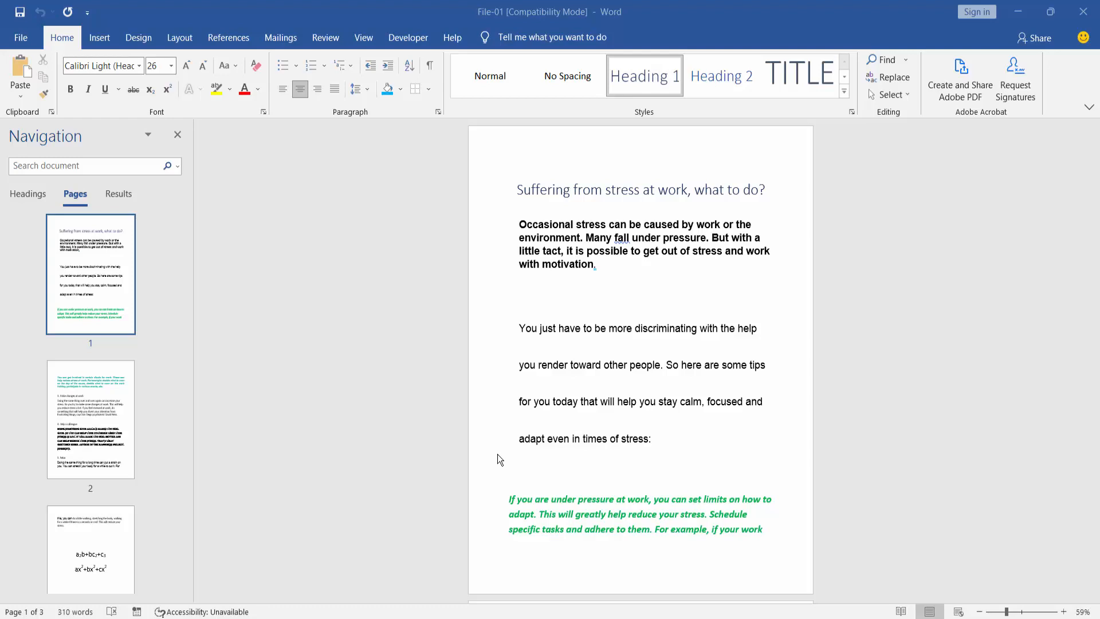
pyautogui.moveTo(514, 439)
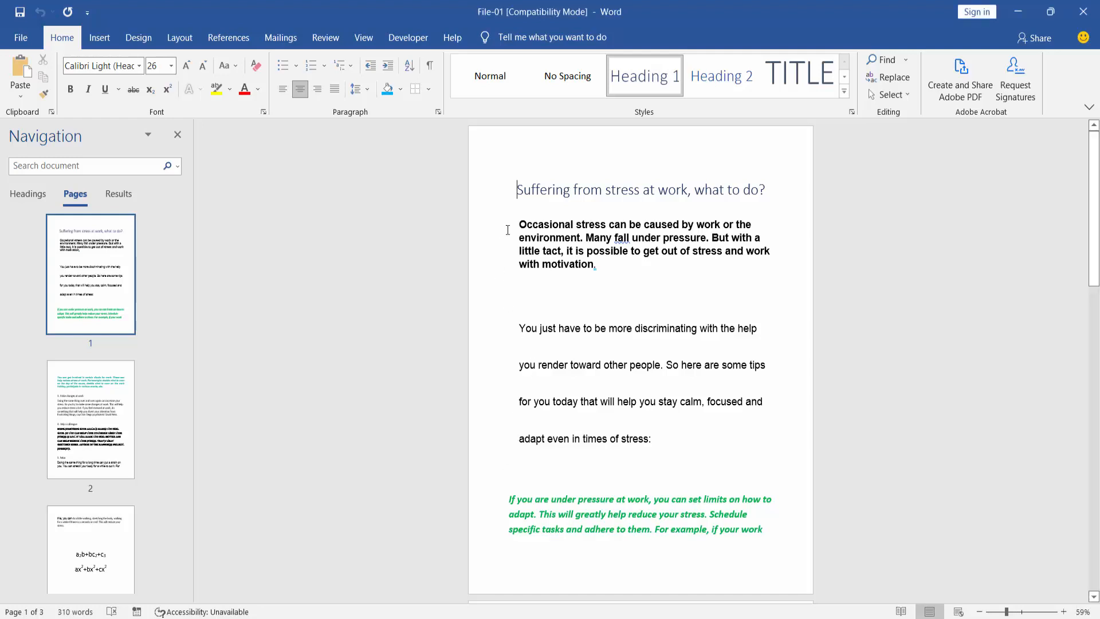
pyautogui.moveTo(530, 283)
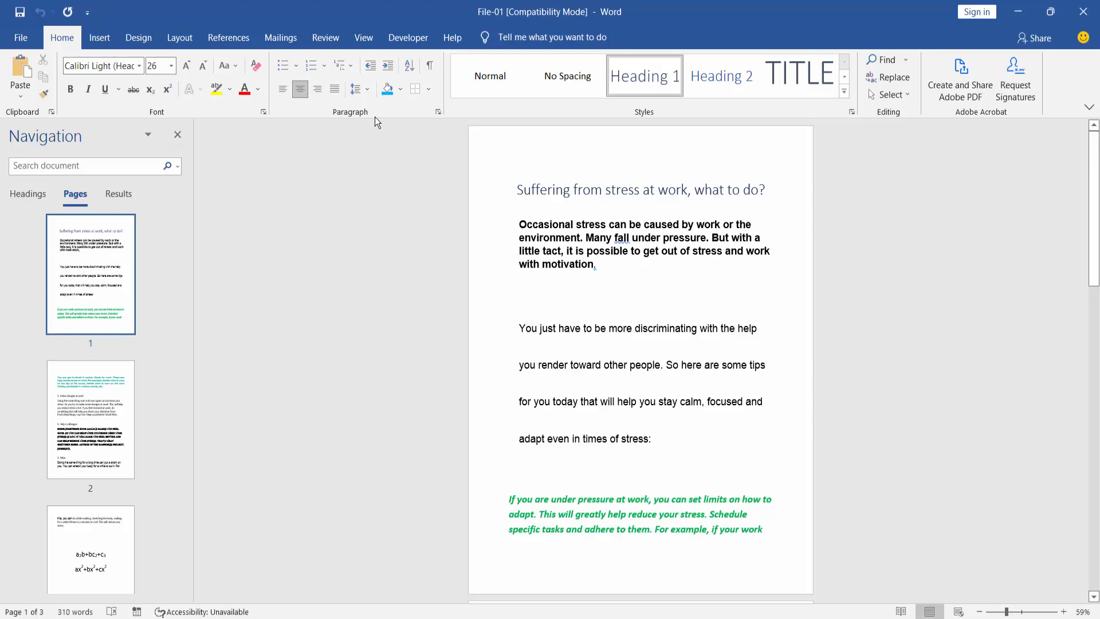
pyautogui.moveTo(386, 89)
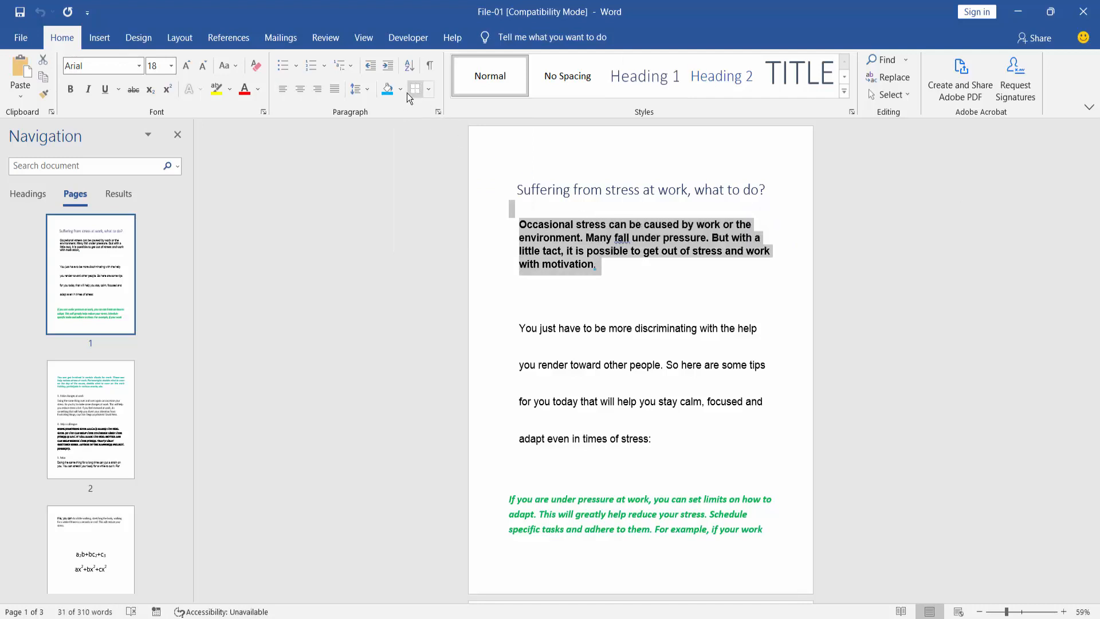
# Apply red shading to the opening bold paragraph and blue shading to the following paragraph
pyautogui.click(387, 89)
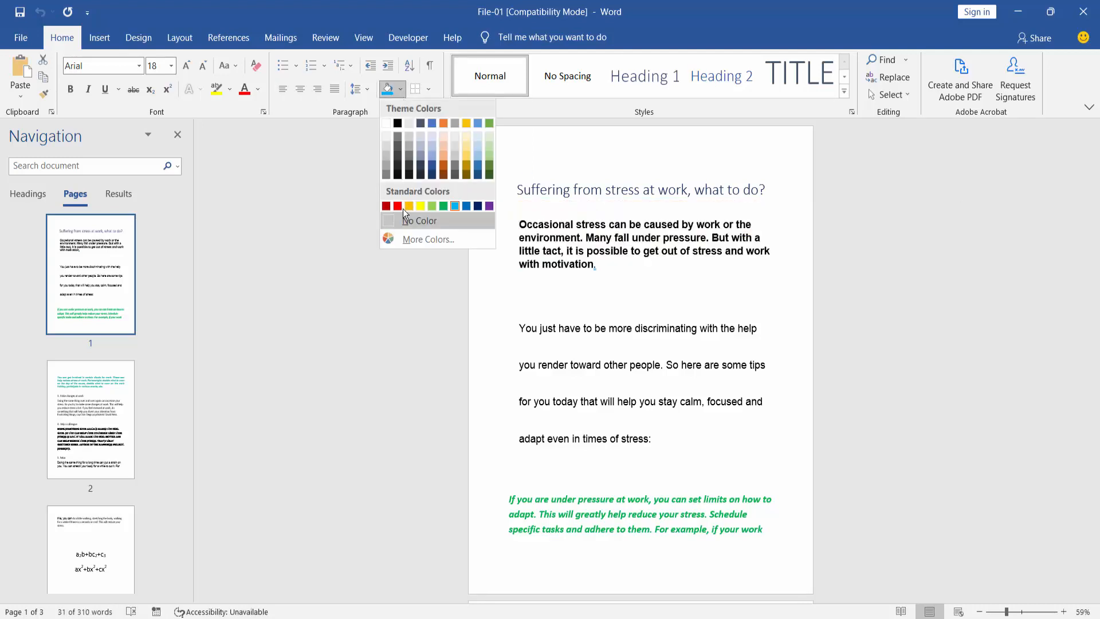
pyautogui.click(398, 205)
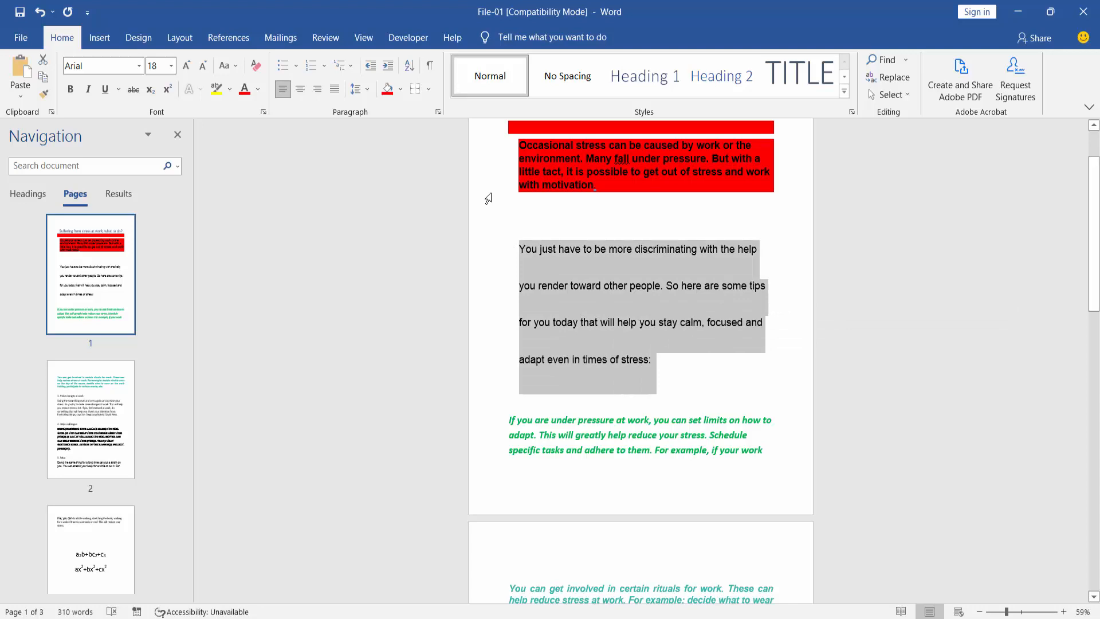
pyautogui.click(398, 88)
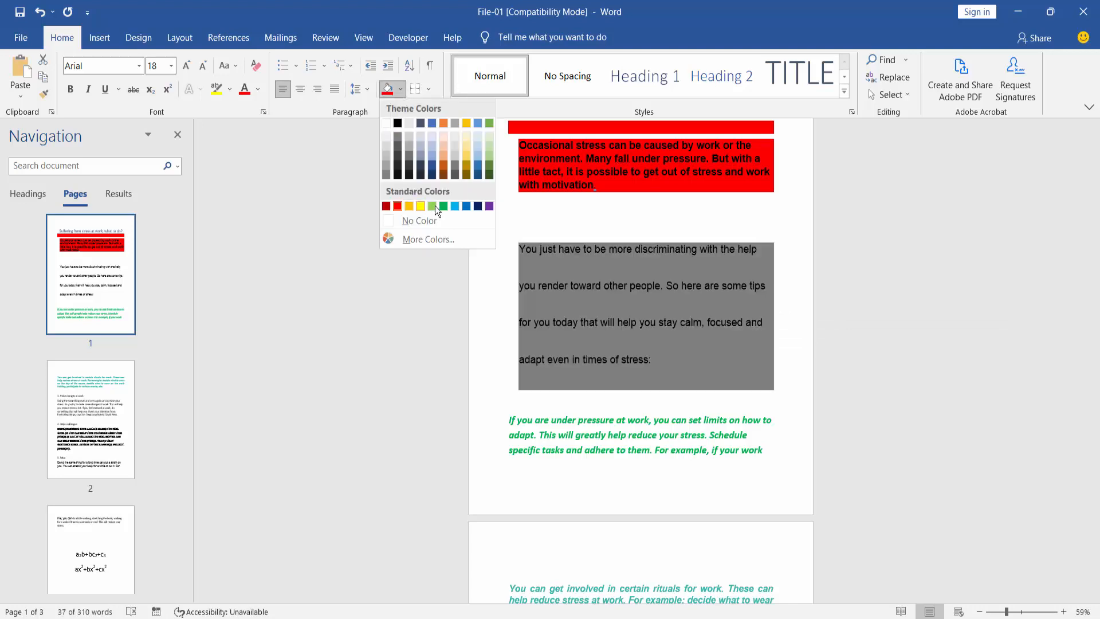
pyautogui.click(455, 206)
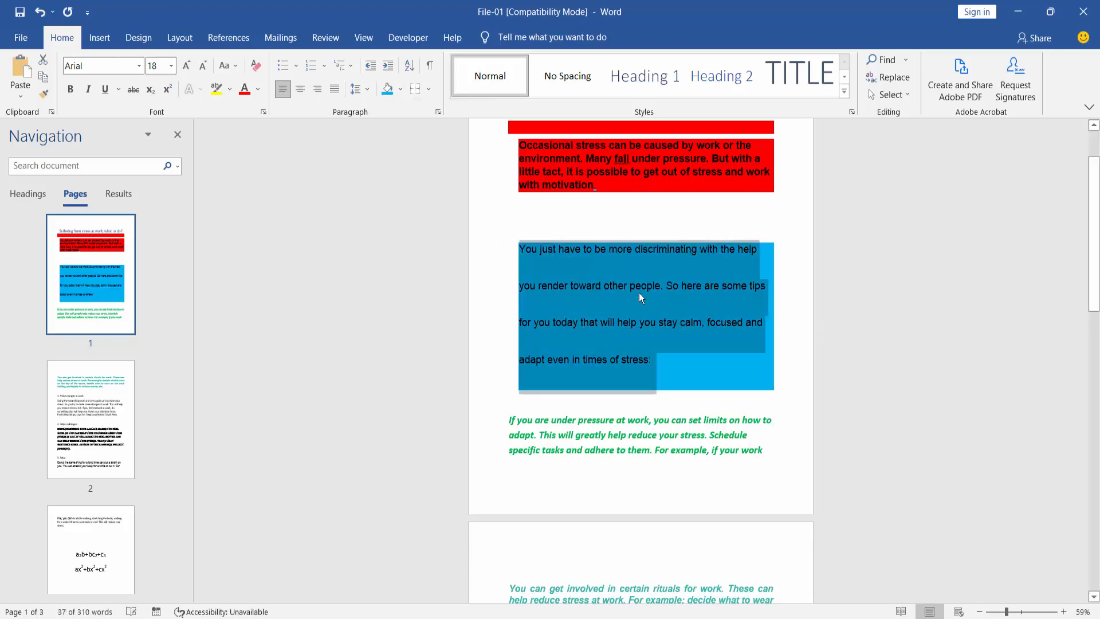
pyautogui.scroll(-3)
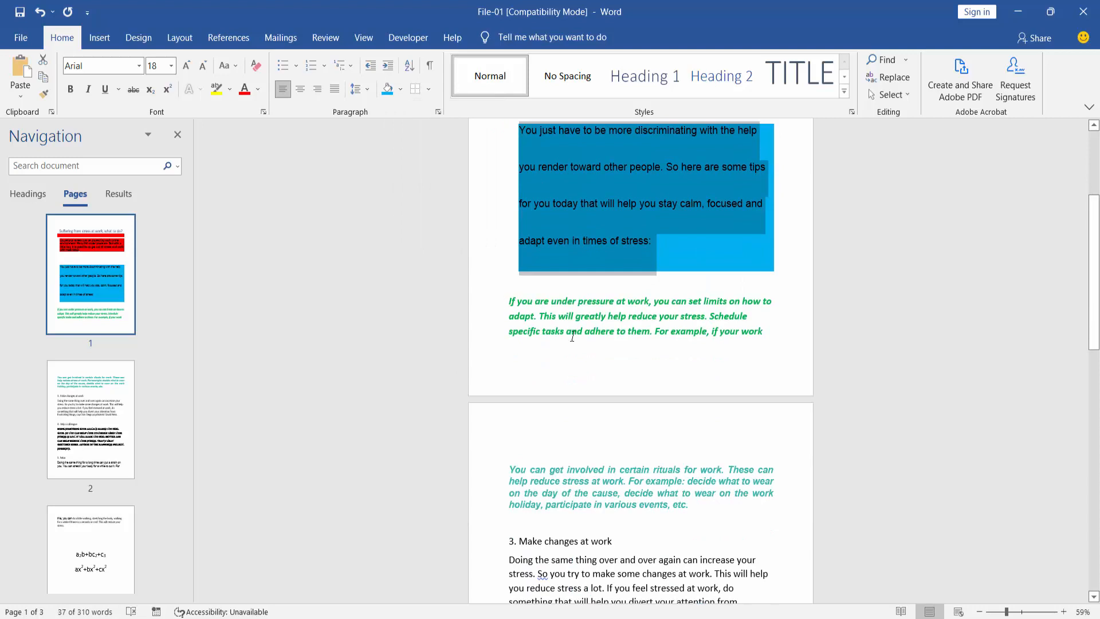
# Shade the green italic paragraph with a custom light green from More Colors
pyautogui.click(400, 88)
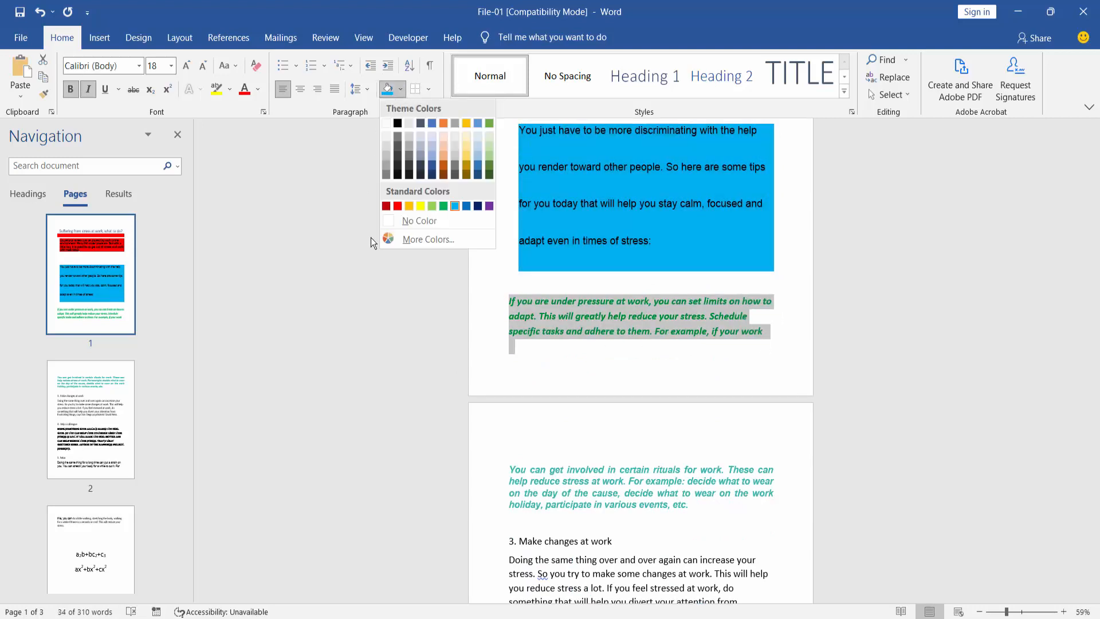
pyautogui.click(428, 239)
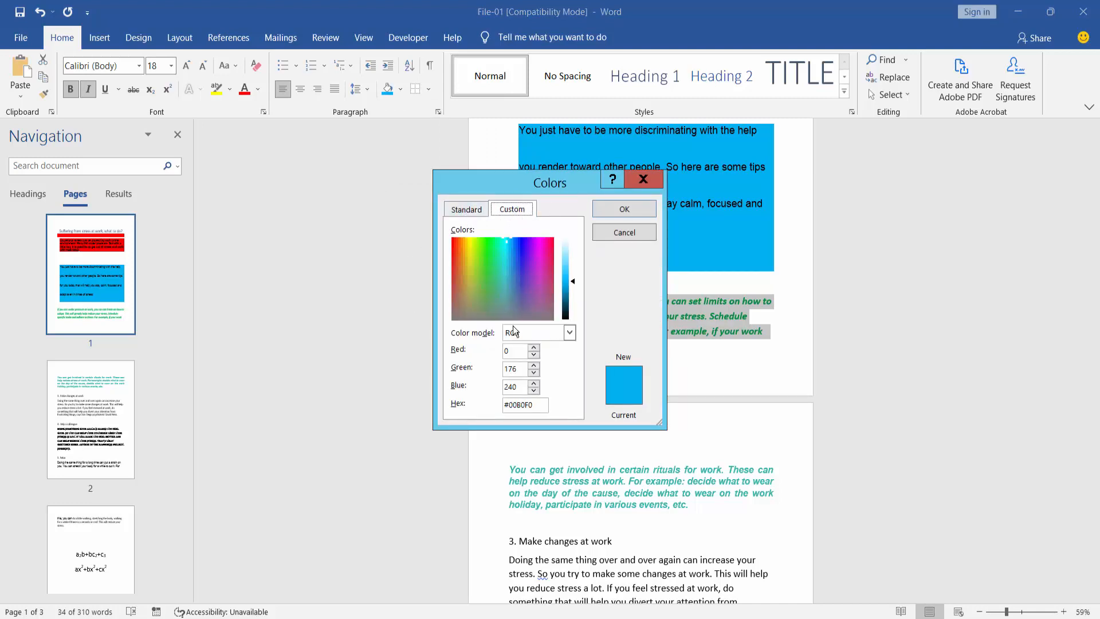
pyautogui.click(472, 272)
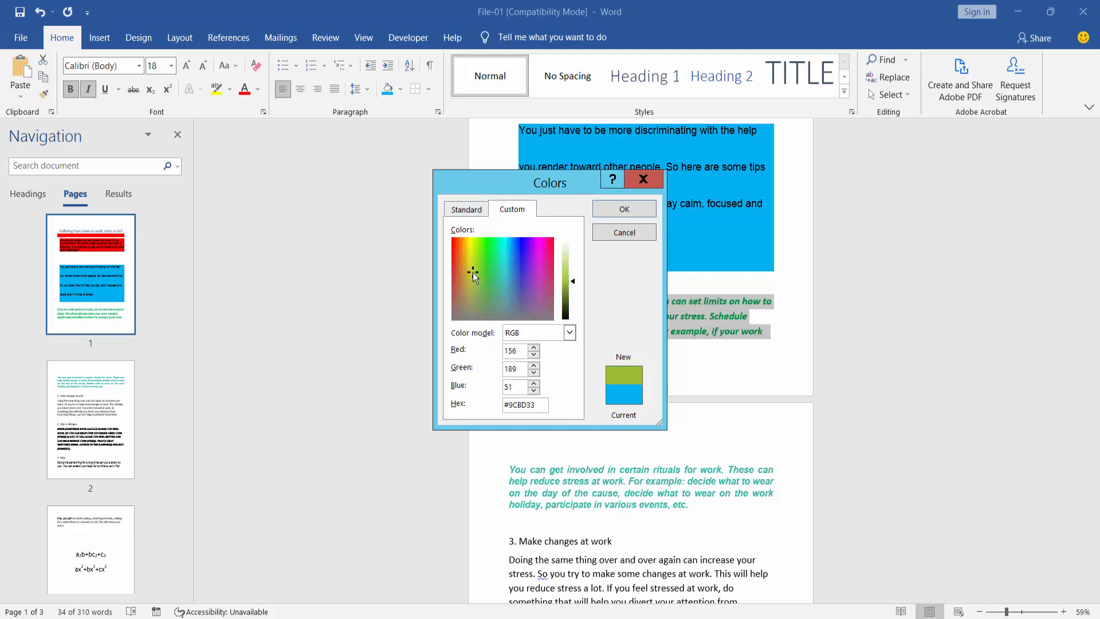
pyautogui.click(624, 208)
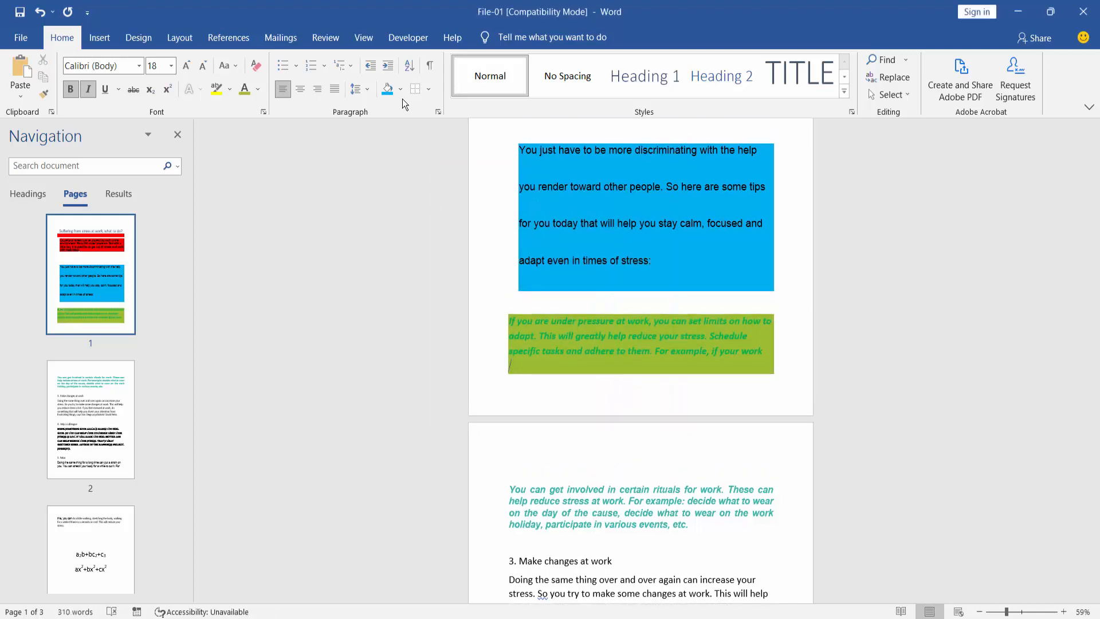
# Set the middle paragraph's shading to No Color, then open the File menu to save
pyautogui.click(398, 89)
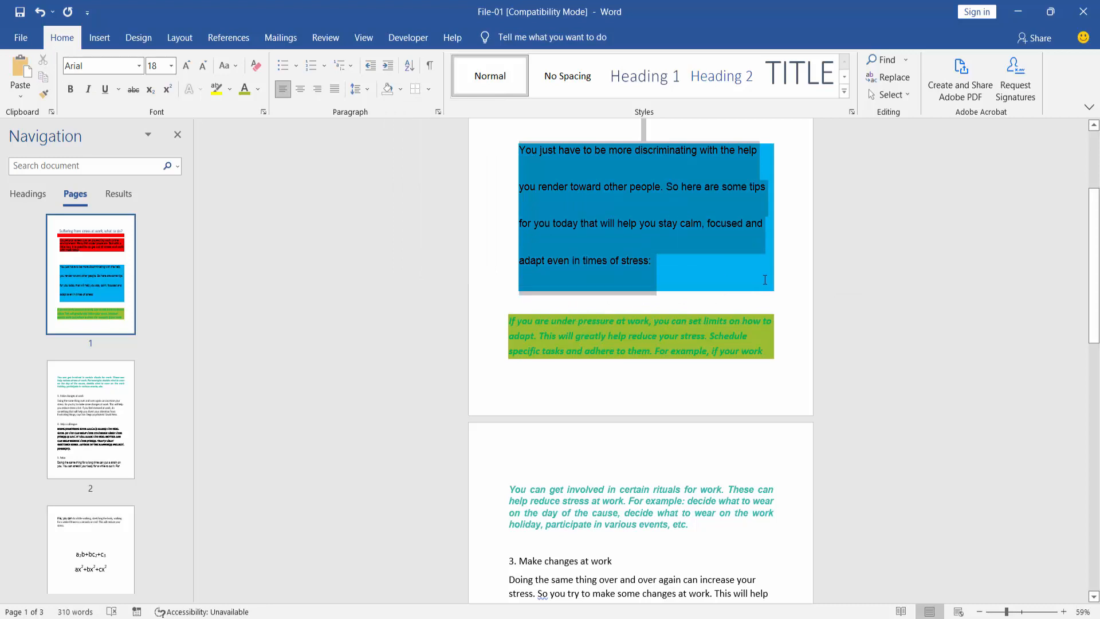
pyautogui.click(90, 420)
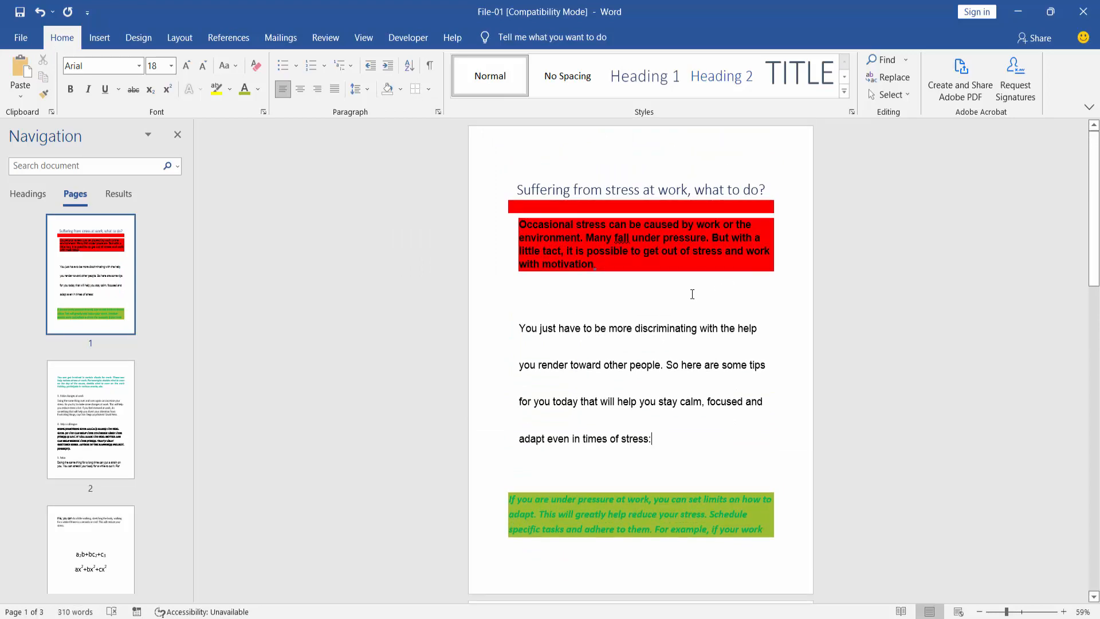
pyautogui.click(22, 37)
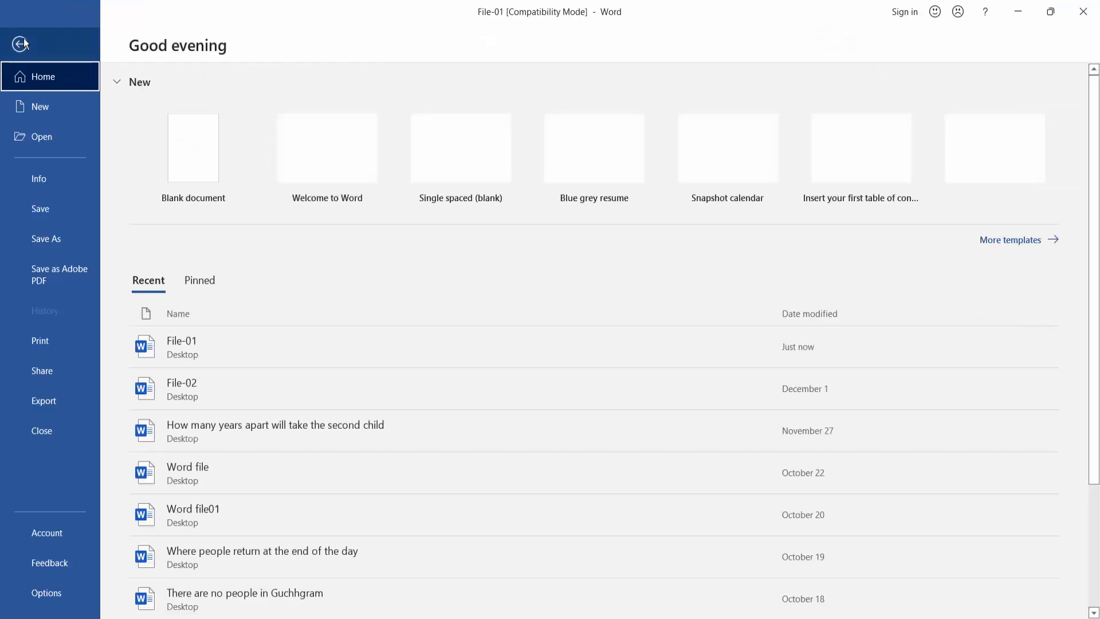